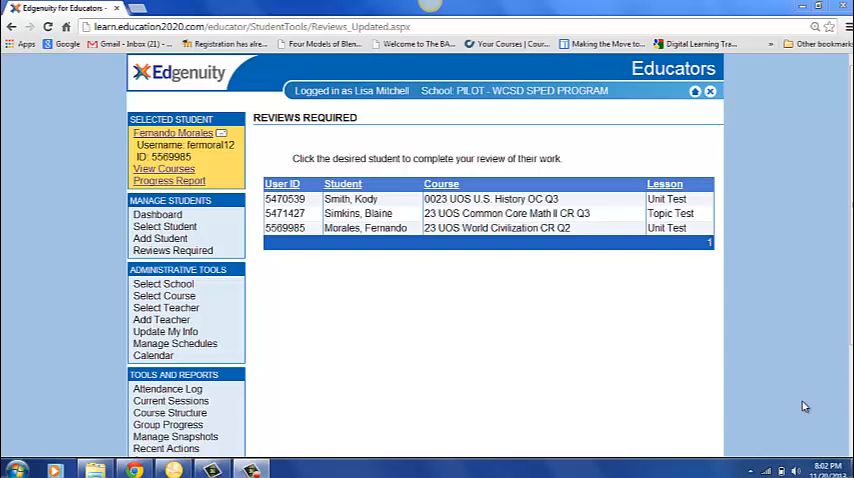
pyautogui.moveTo(260, 274)
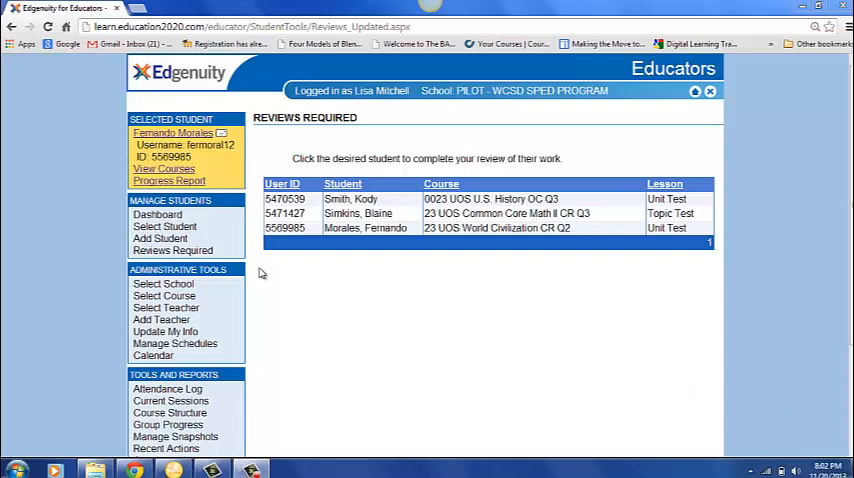
# - Show the student progress dashboard and check the Group Filters dialog without changing anything
pyautogui.click(156, 214)
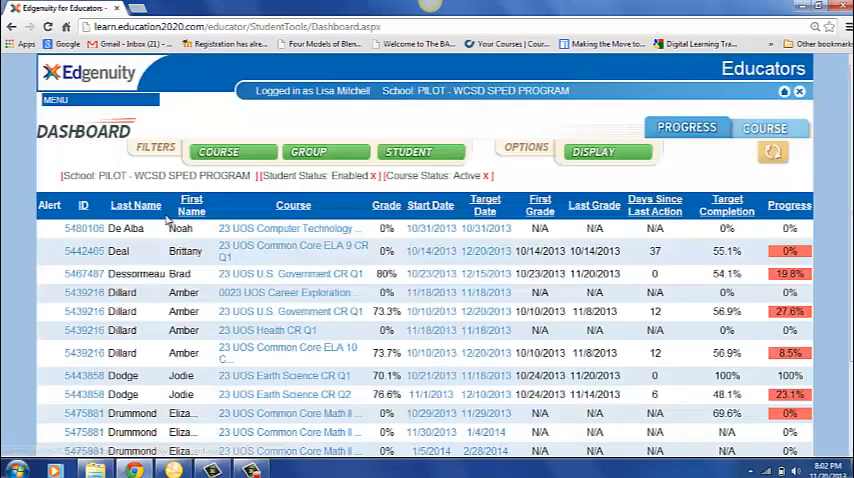
pyautogui.click(308, 152)
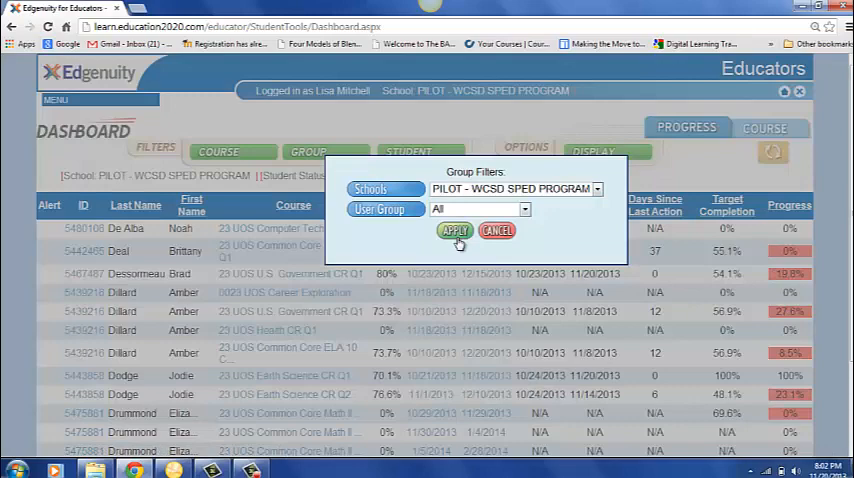
pyautogui.click(454, 230)
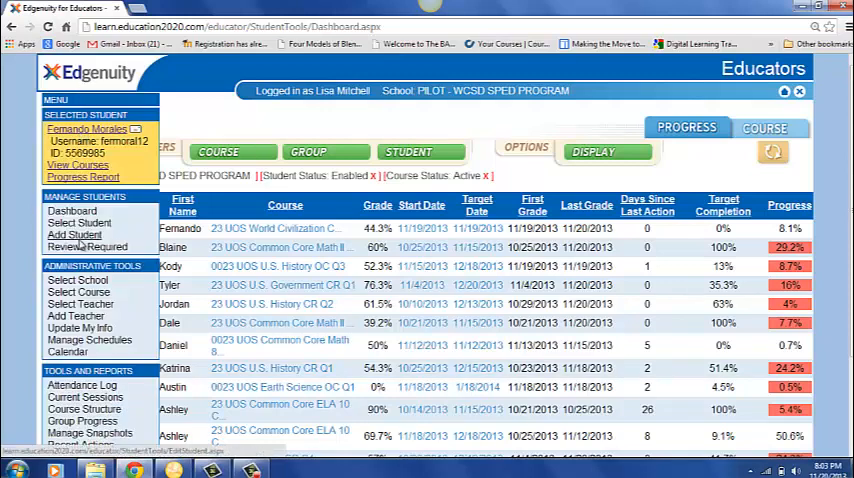
# - Return to the Reviews Required list of tests awaiting teacher review
pyautogui.click(88, 246)
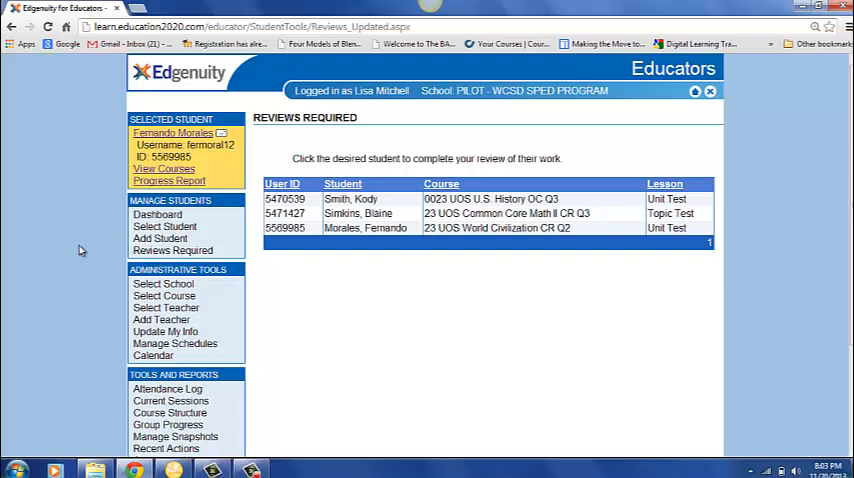
pyautogui.moveTo(100, 248)
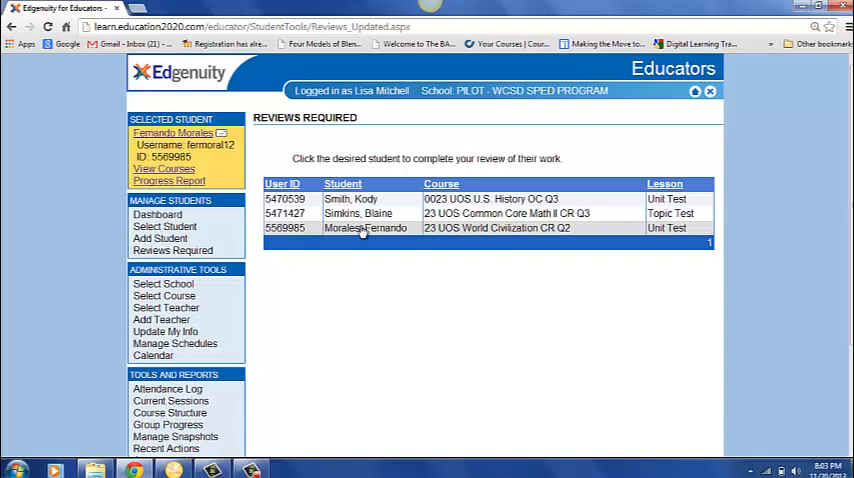
pyautogui.click(364, 228)
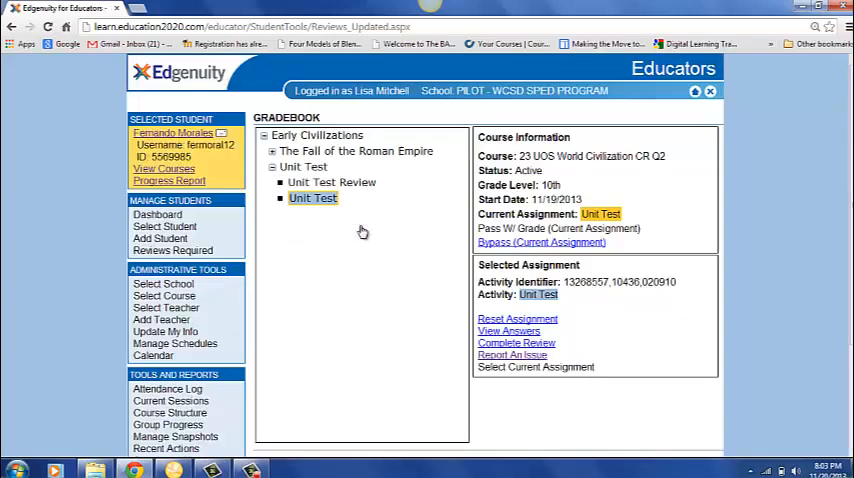
pyautogui.moveTo(364, 232)
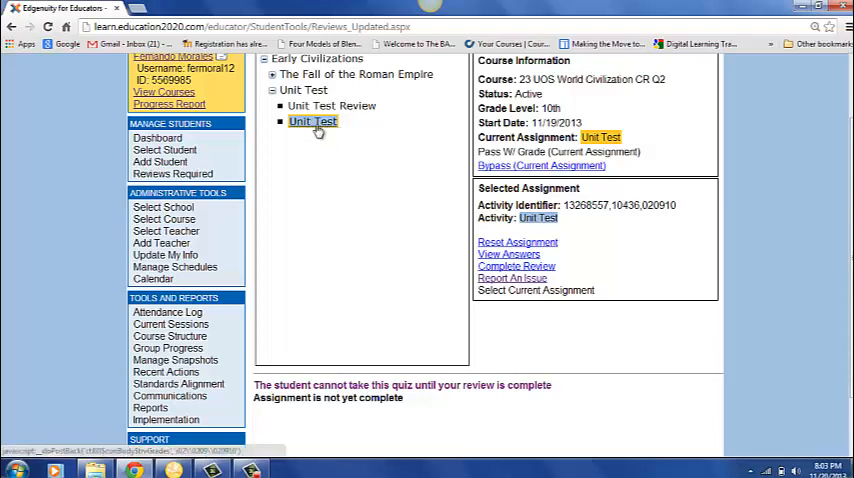
pyautogui.moveTo(338, 136)
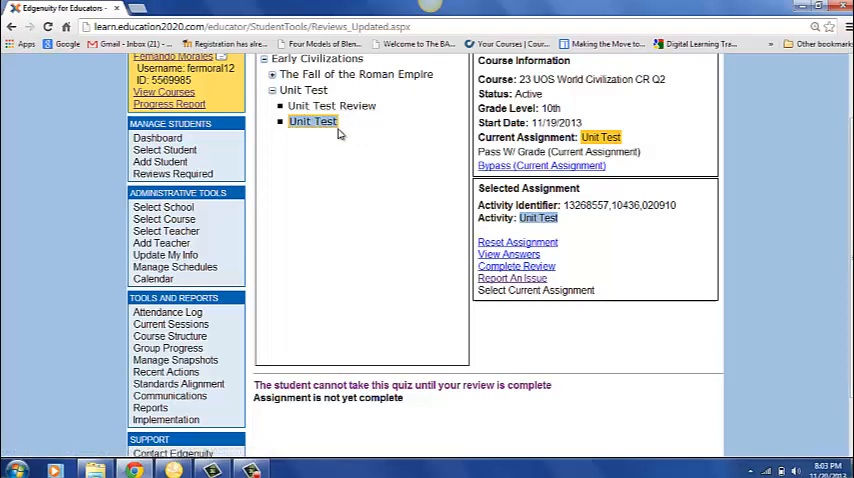
pyautogui.moveTo(348, 132)
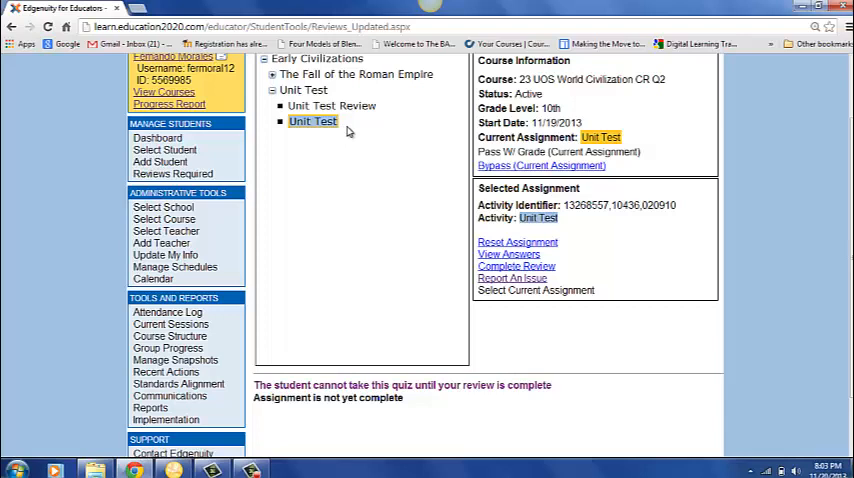
pyautogui.moveTo(474, 150)
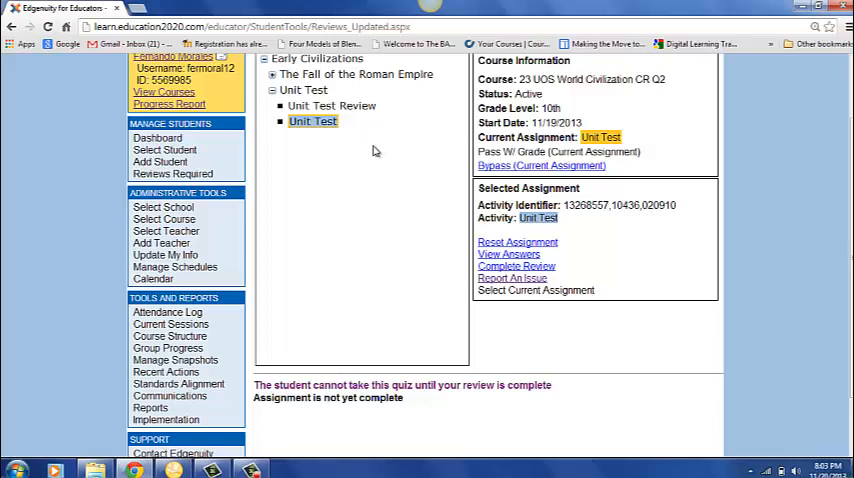
pyautogui.moveTo(498, 272)
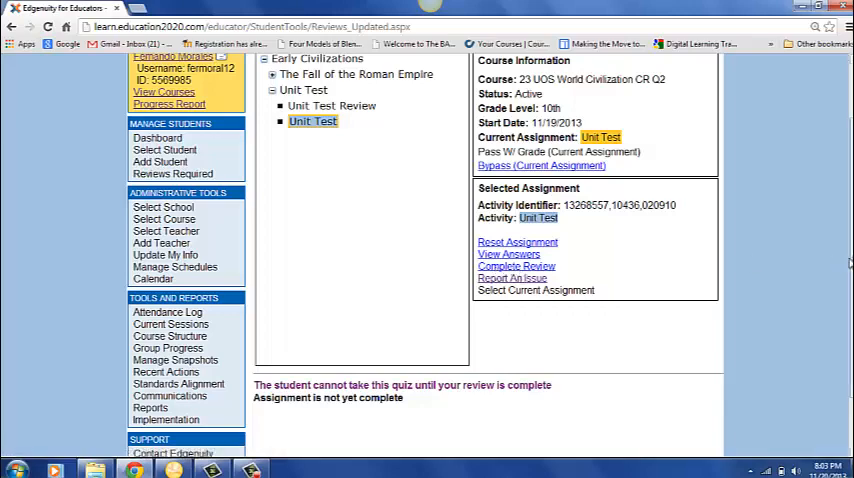
pyautogui.scroll(3)
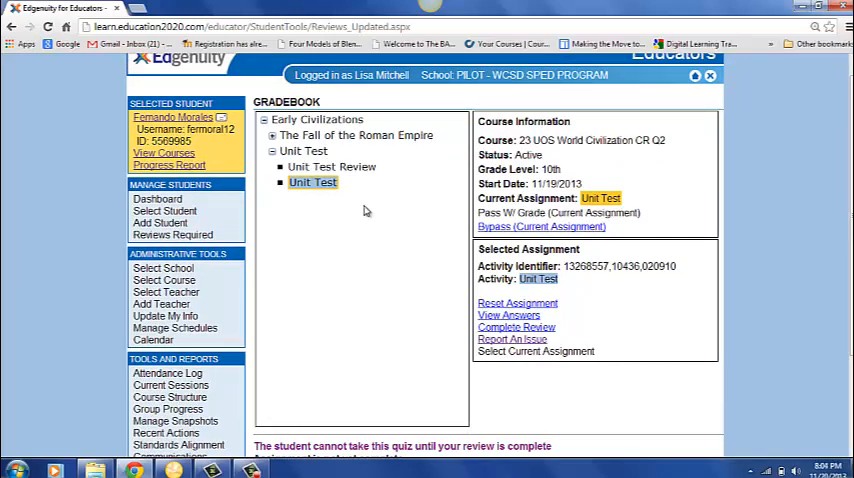
pyautogui.moveTo(244, 204)
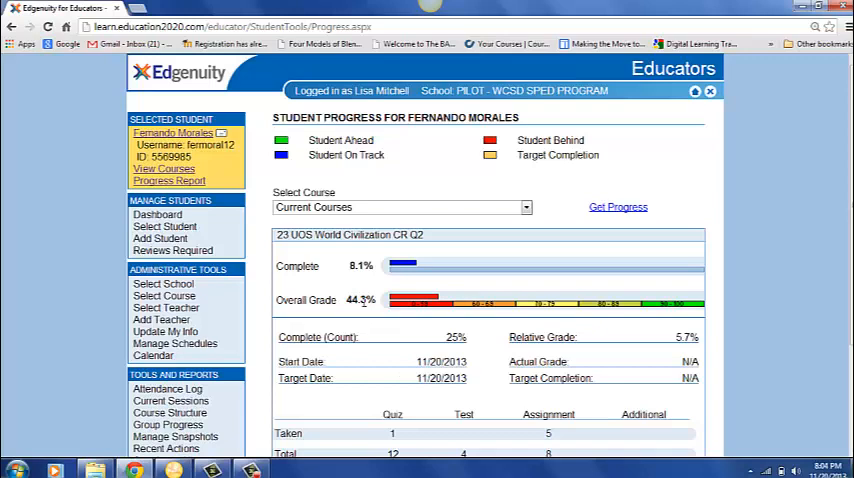
pyautogui.moveTo(338, 276)
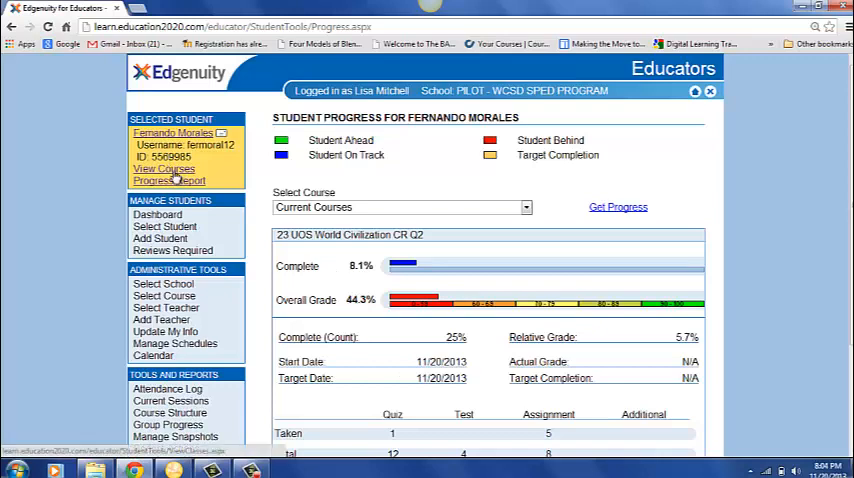
pyautogui.click(164, 168)
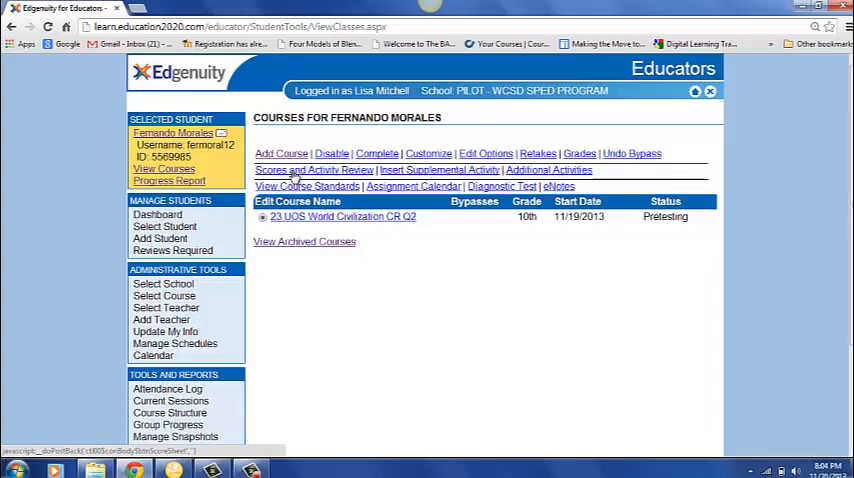
# - Review Fernando's Scores and Activity Review table, then select Unit Test Review in the gradebook
pyautogui.click(296, 168)
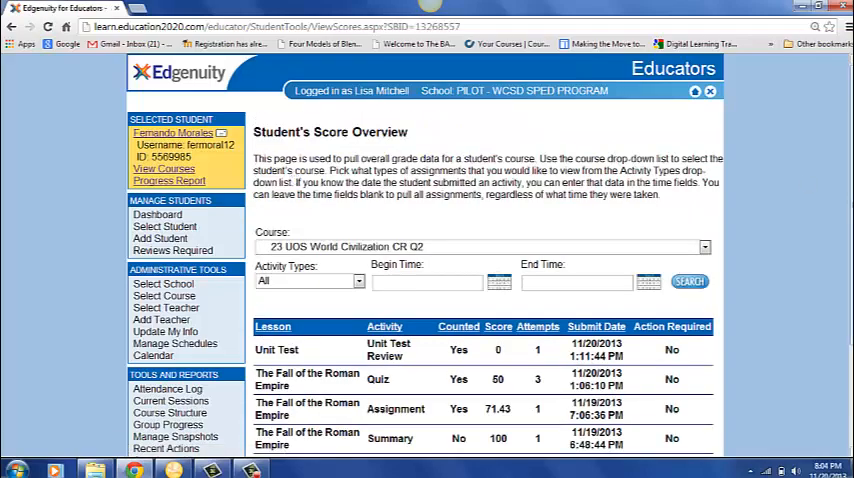
pyautogui.scroll(-3)
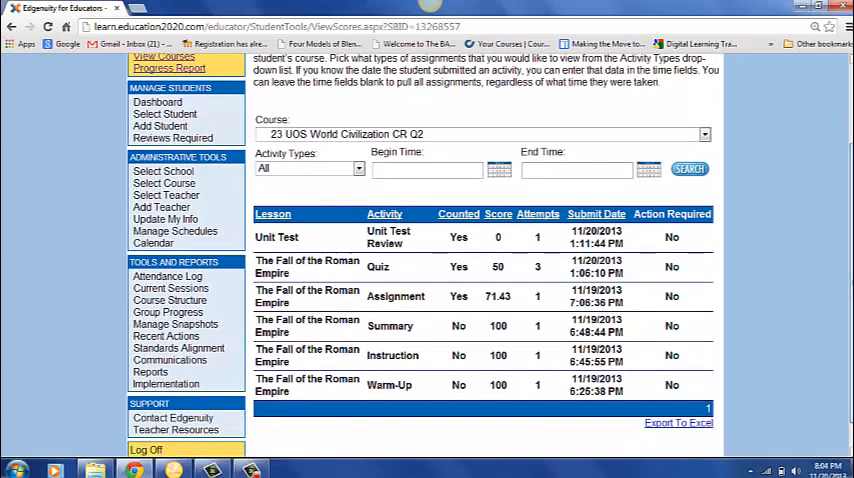
pyautogui.moveTo(748, 284)
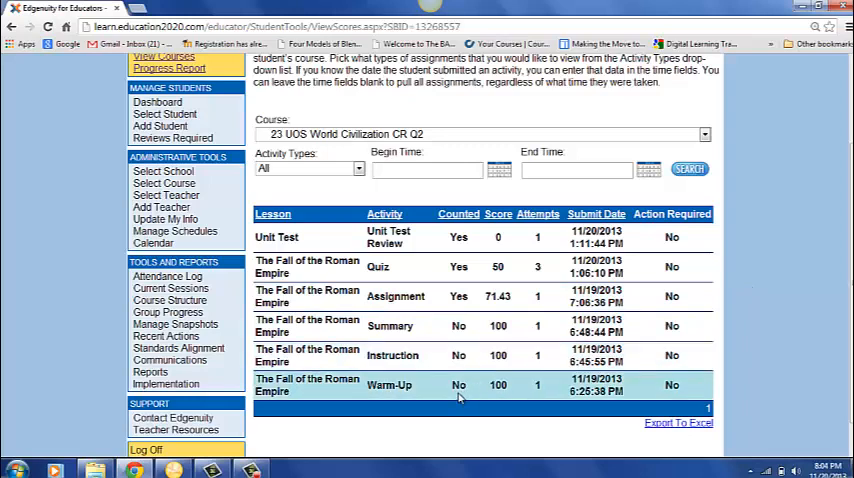
pyautogui.moveTo(420, 396)
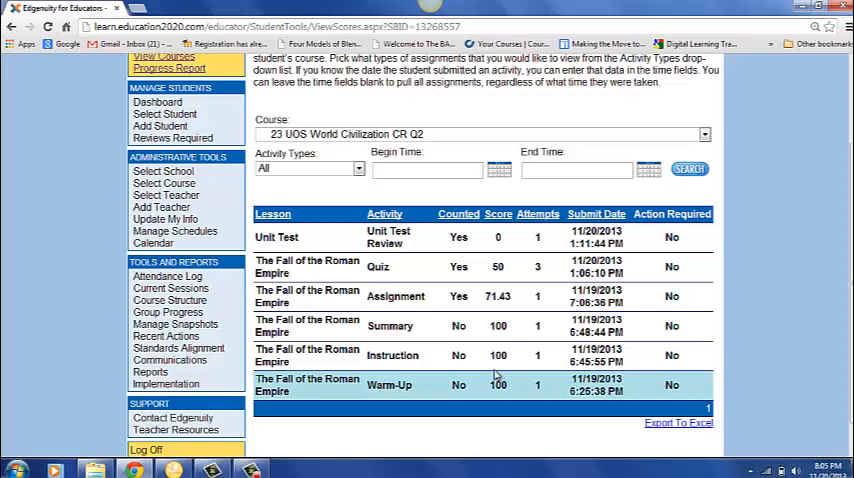
pyautogui.moveTo(464, 356)
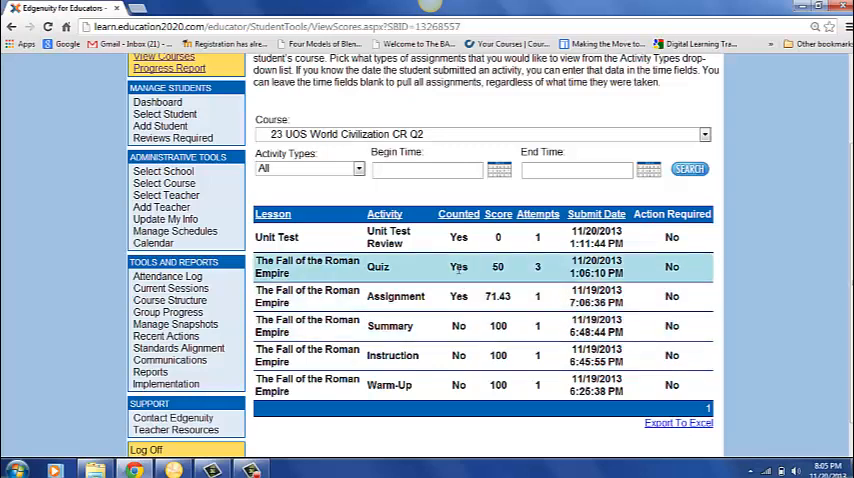
pyautogui.moveTo(466, 312)
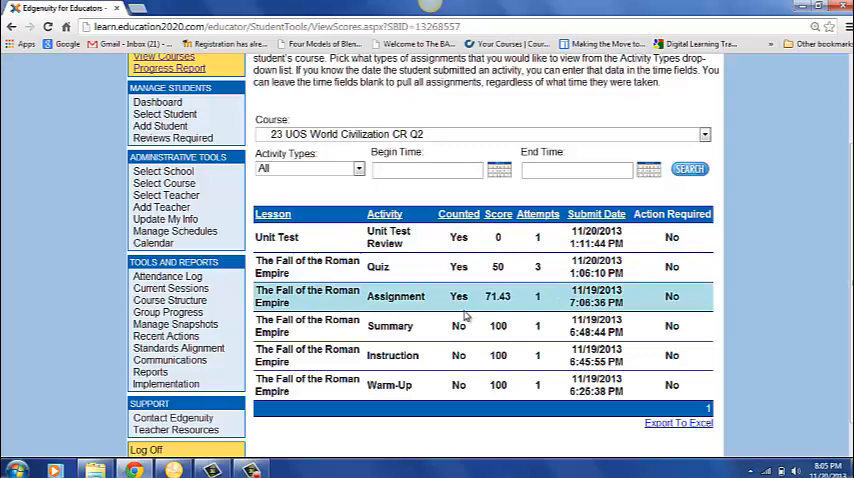
pyautogui.moveTo(462, 304)
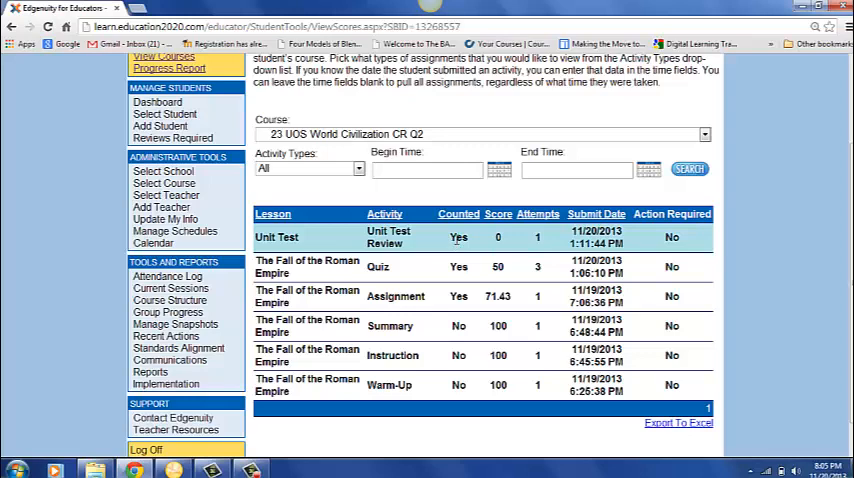
pyautogui.click(388, 236)
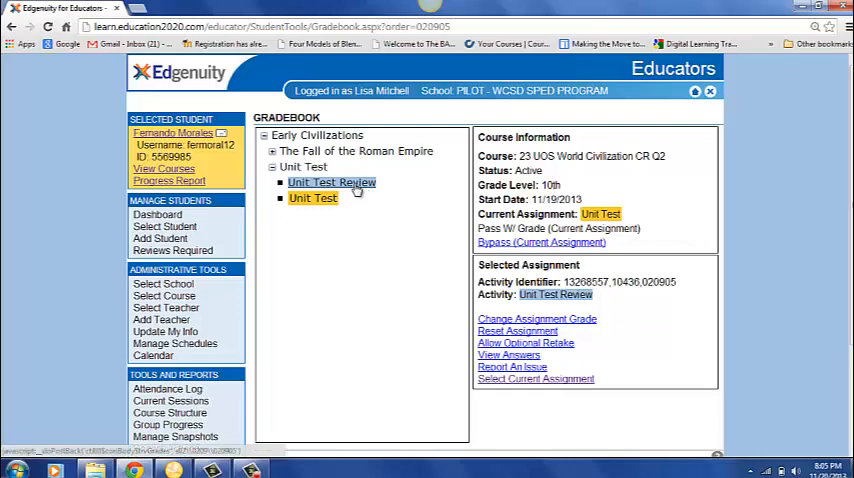
# - View graded Attempt 1 of the Unit Test Review from 11/20/2013, lasting 00:03:36
pyautogui.scroll(-3)
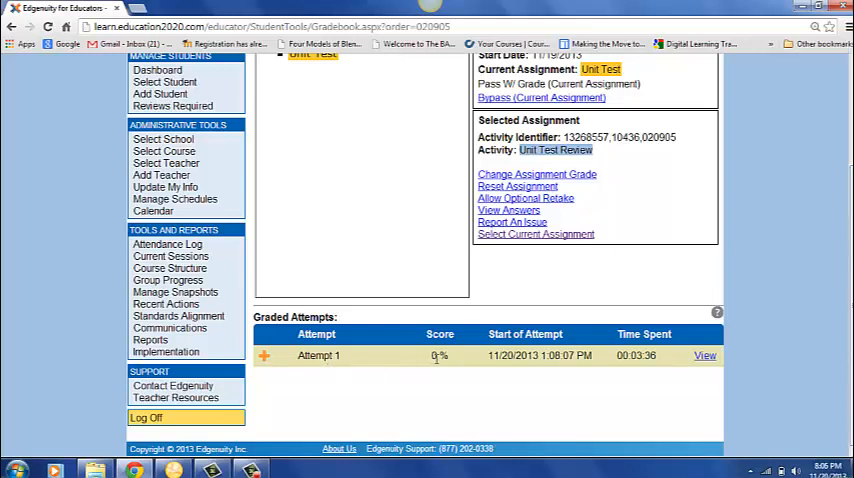
pyautogui.moveTo(640, 372)
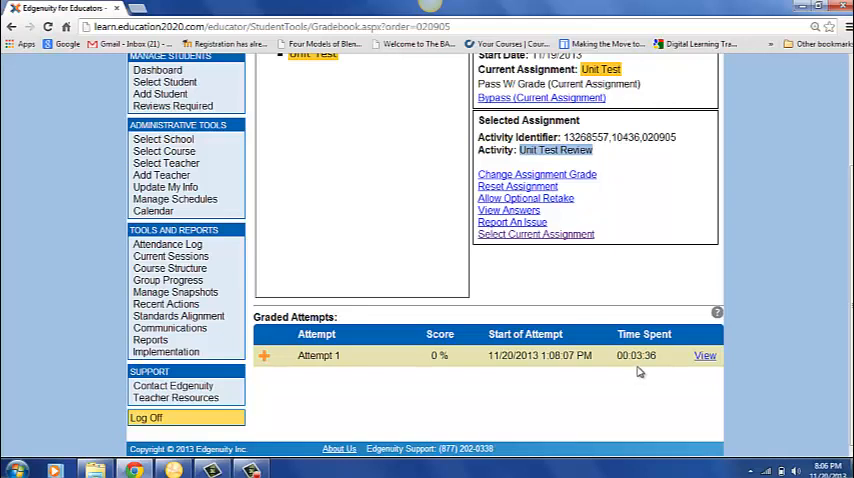
pyautogui.moveTo(652, 368)
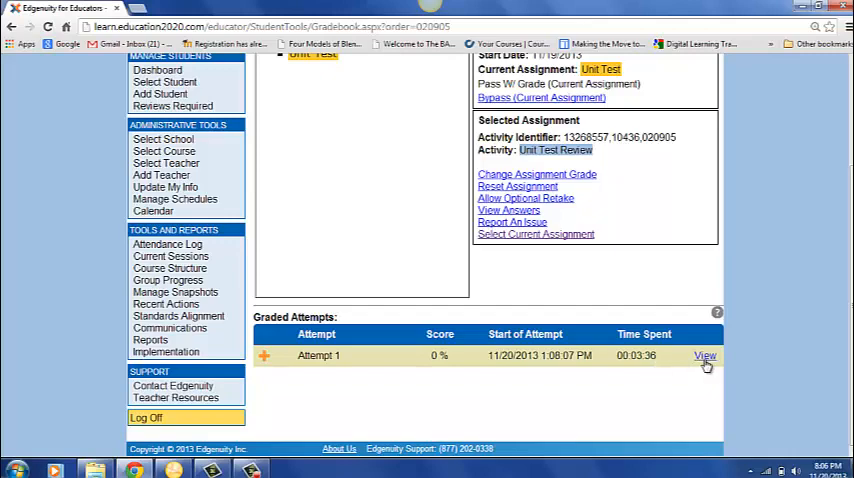
pyautogui.click(704, 356)
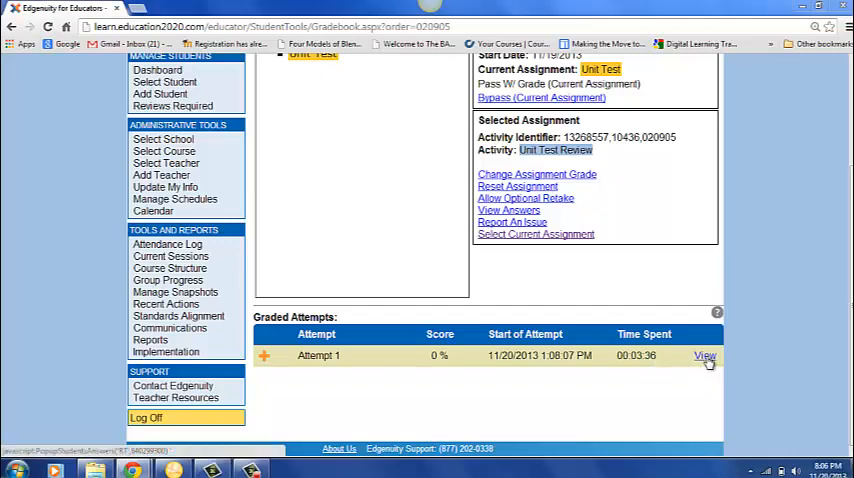
pyautogui.click(704, 356)
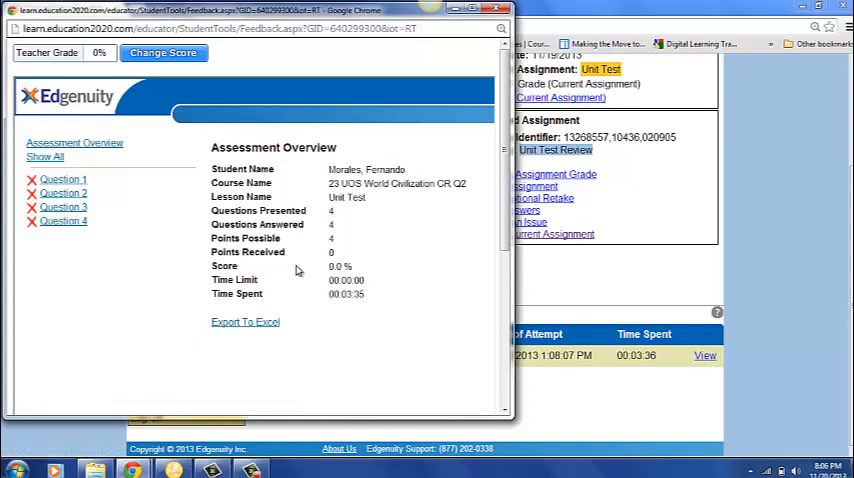
pyautogui.moveTo(64, 220)
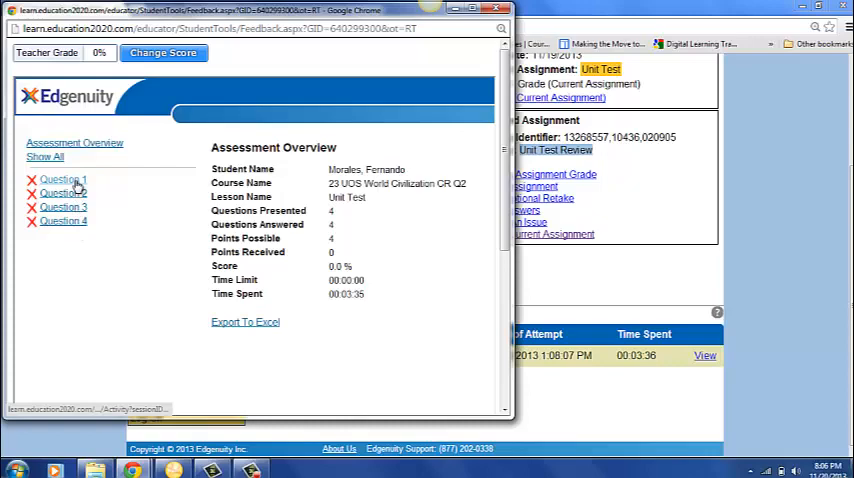
# - Inspect the student's answers to Questions 1–4, all incorrect, and close the answer review window
pyautogui.click(64, 180)
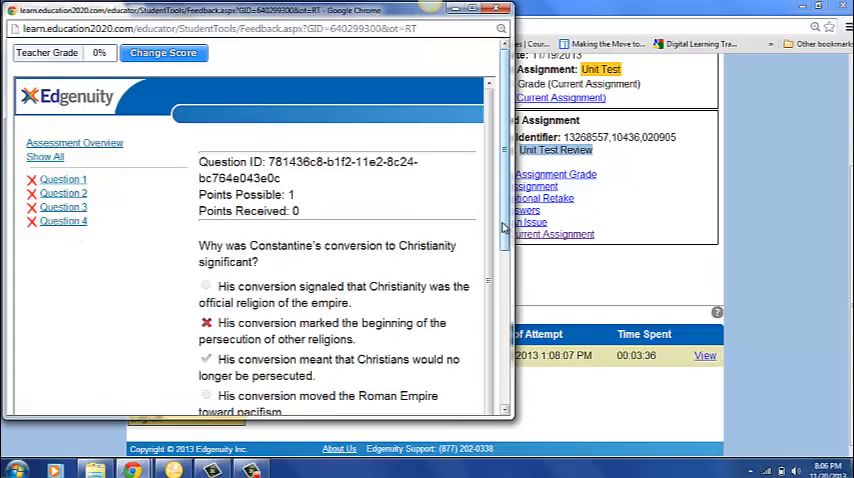
pyautogui.scroll(-3)
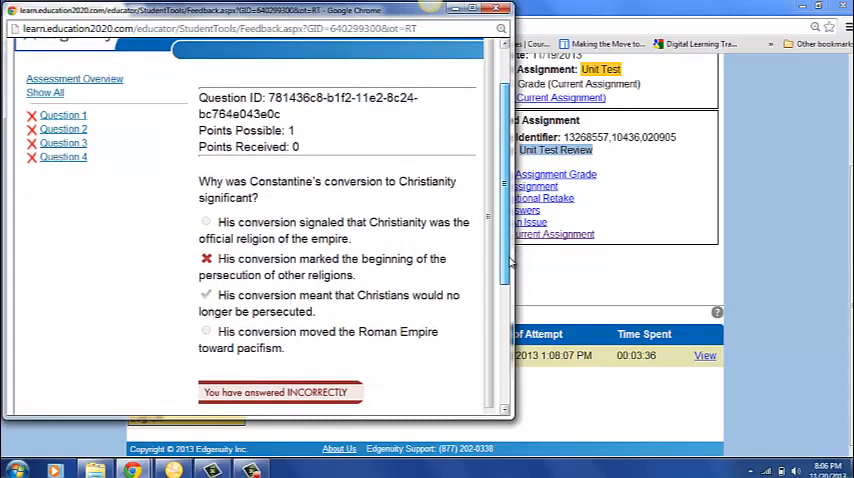
pyautogui.scroll(3)
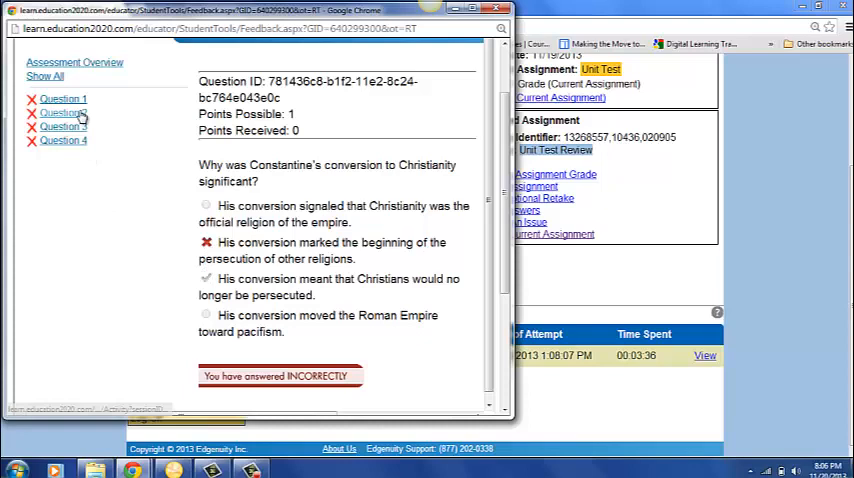
pyautogui.click(62, 128)
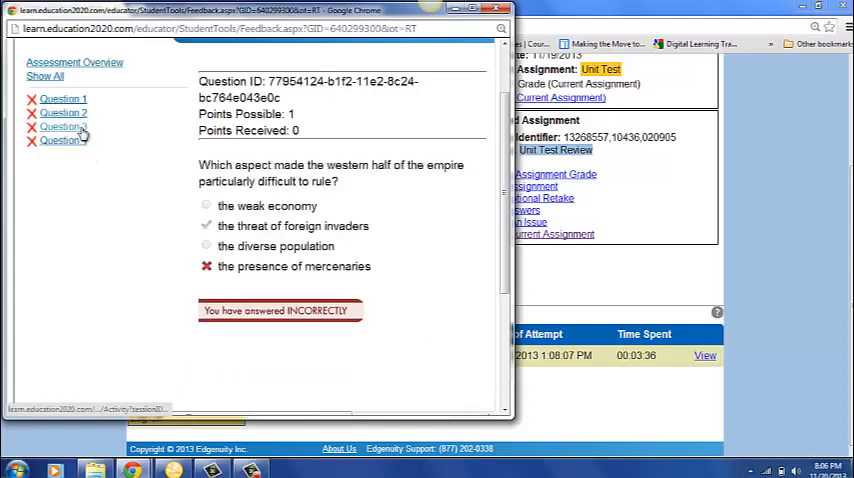
pyautogui.click(64, 140)
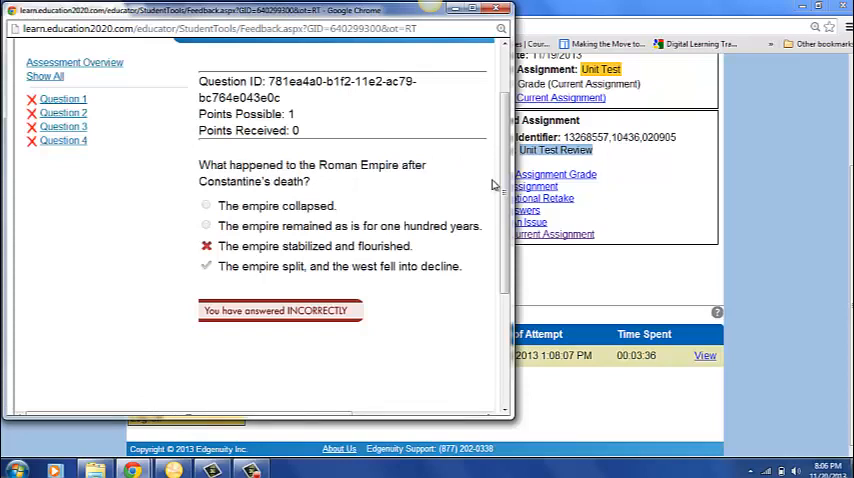
pyautogui.moveTo(376, 258)
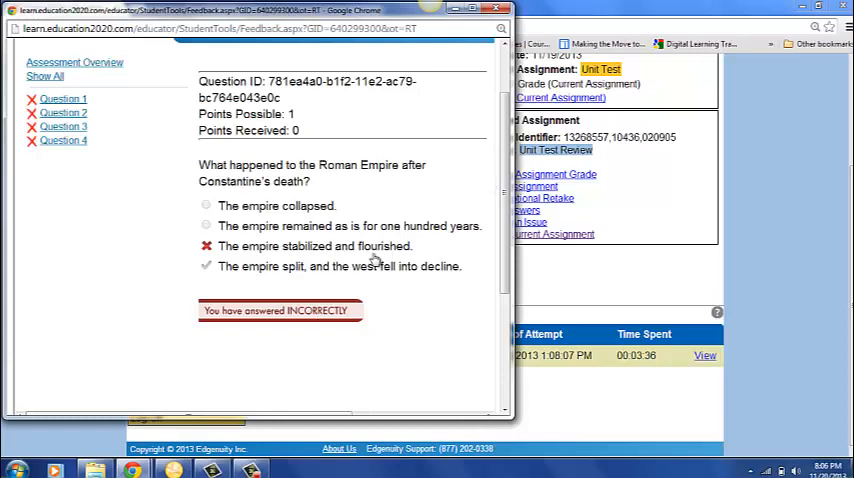
pyautogui.click(64, 112)
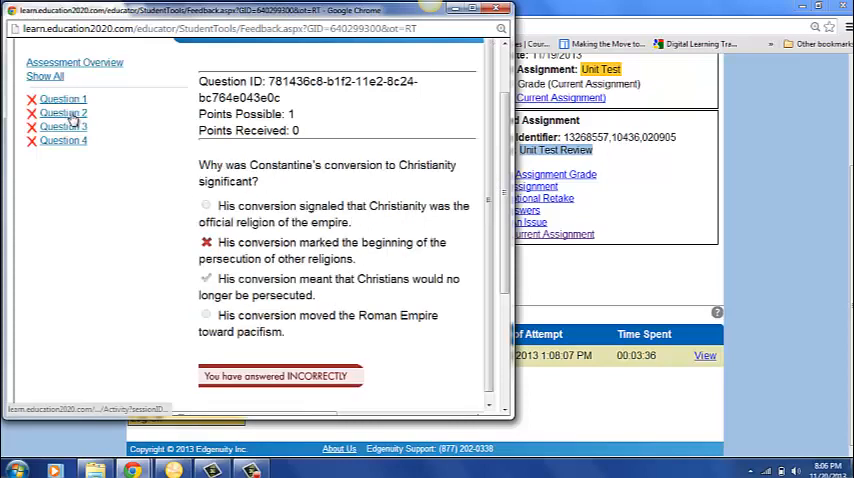
pyautogui.click(64, 140)
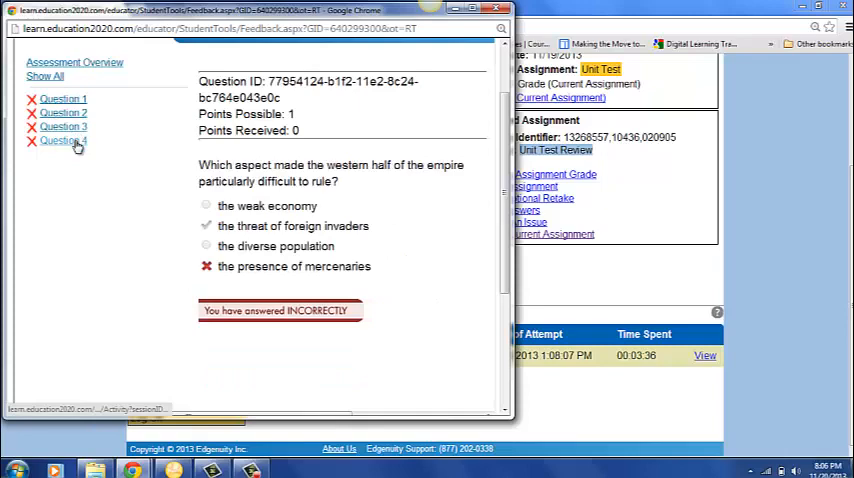
pyautogui.click(64, 140)
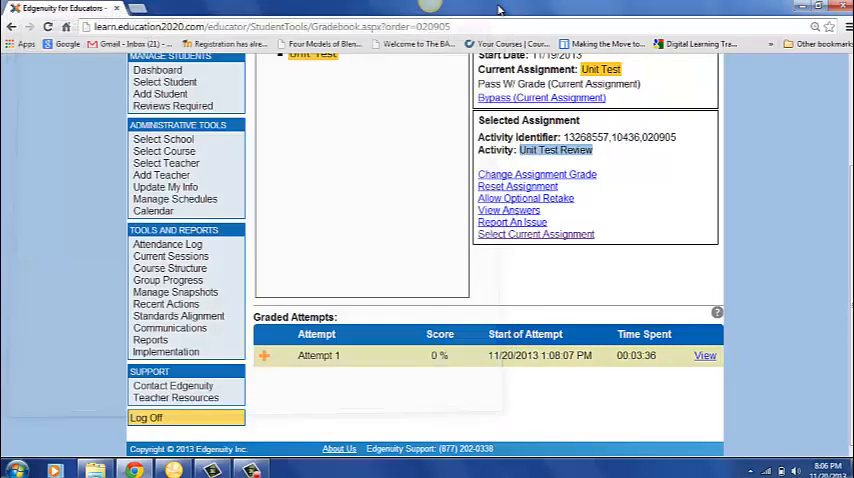
pyautogui.moveTo(836, 228)
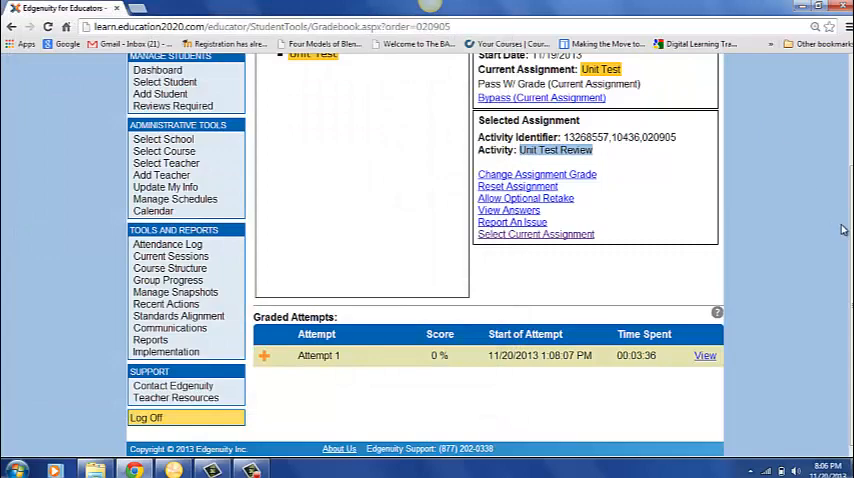
# - Select the Unit Test in the gradebook tree to show its reset and review options
pyautogui.scroll(3)
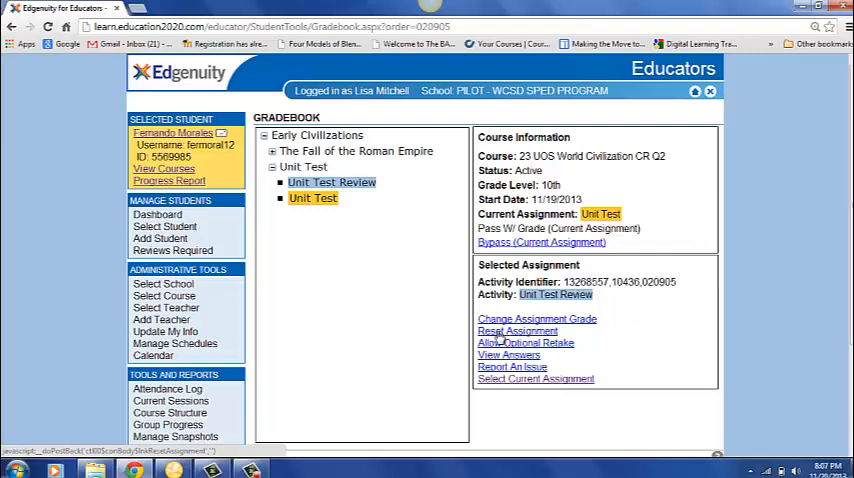
pyautogui.moveTo(504, 342)
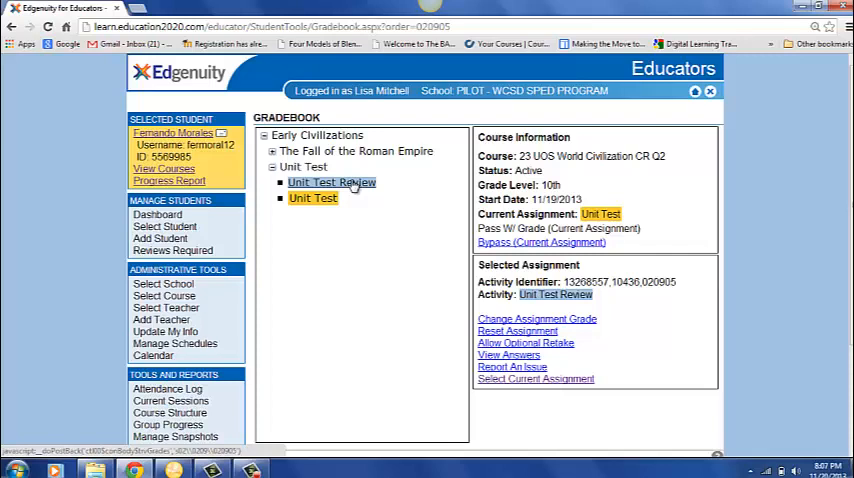
pyautogui.moveTo(322, 198)
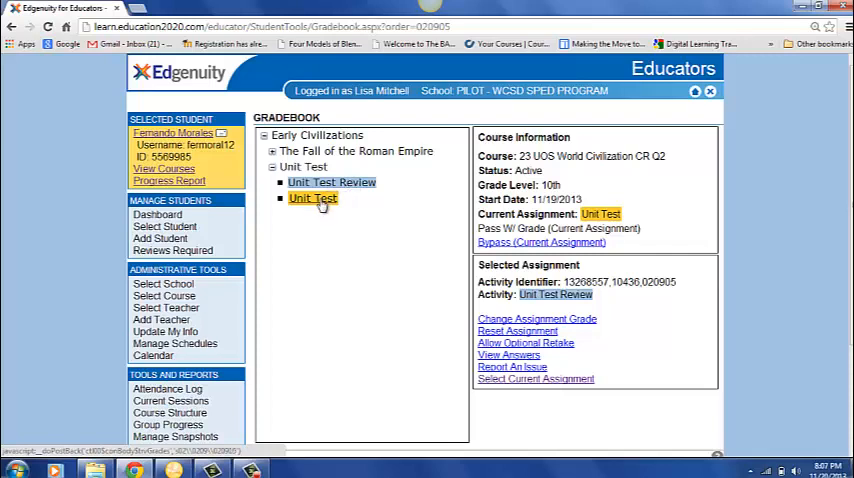
pyautogui.click(312, 196)
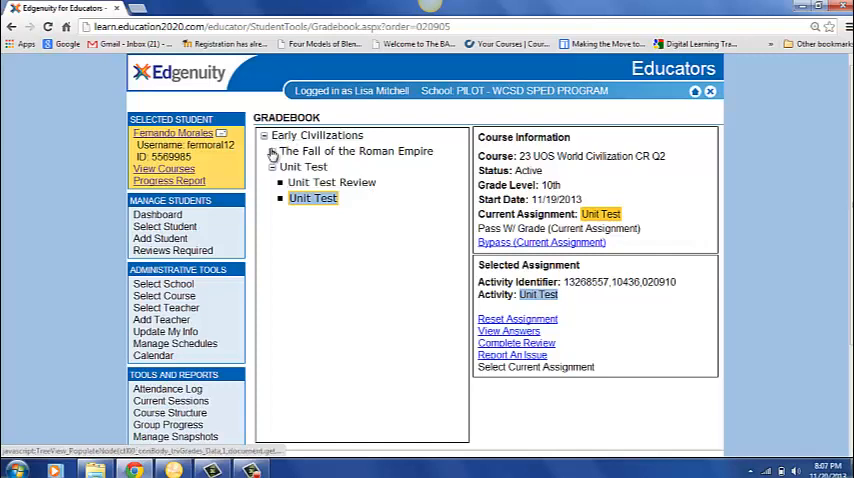
# - Expand The Fall of the Roman Empire, view the Warm-Up details, then reselect Unit Test Review
pyautogui.click(272, 152)
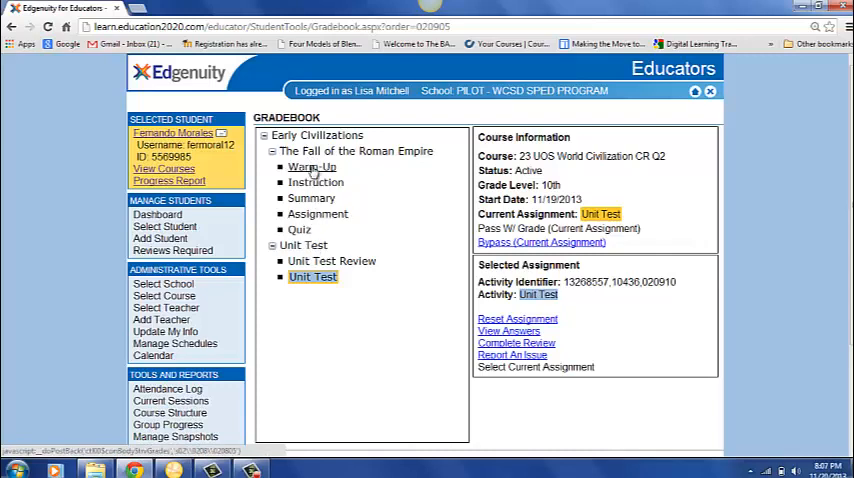
pyautogui.click(312, 168)
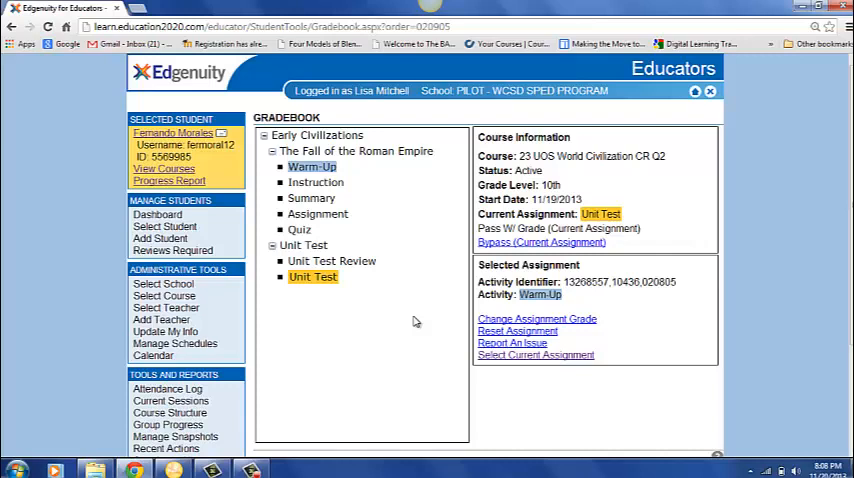
pyautogui.moveTo(300, 236)
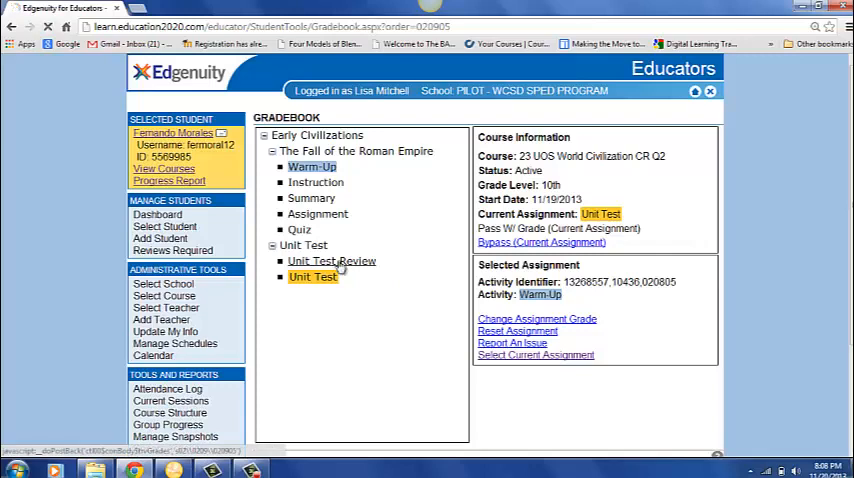
pyautogui.click(332, 260)
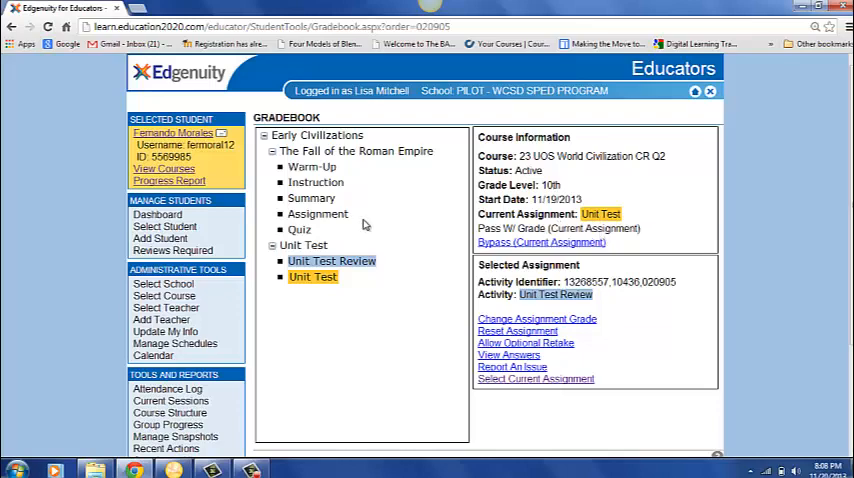
# - View the Quiz's attempts: two retakes left, graded Attempt 3 at 50%, others at 40%, 10%, 40%
pyautogui.click(300, 228)
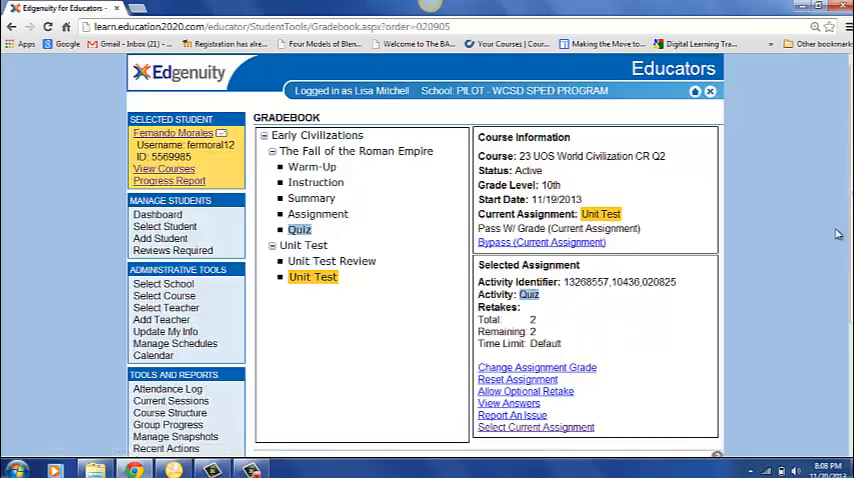
pyautogui.scroll(-3)
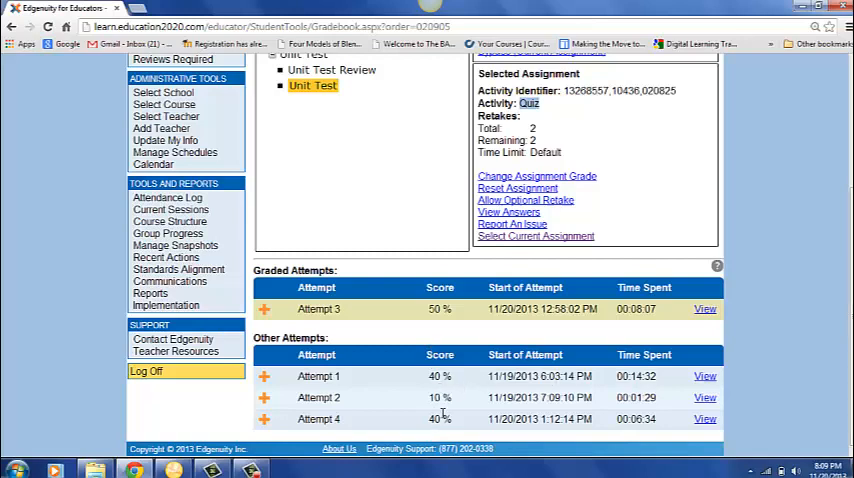
pyautogui.moveTo(284, 320)
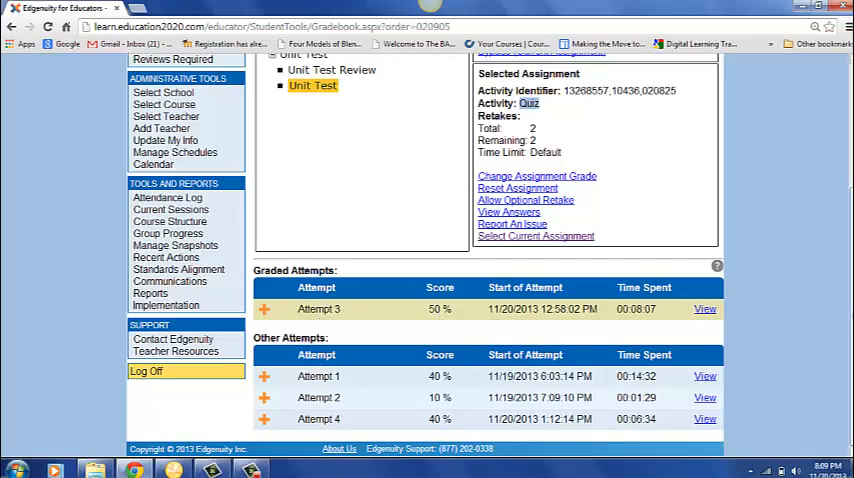
pyautogui.scroll(3)
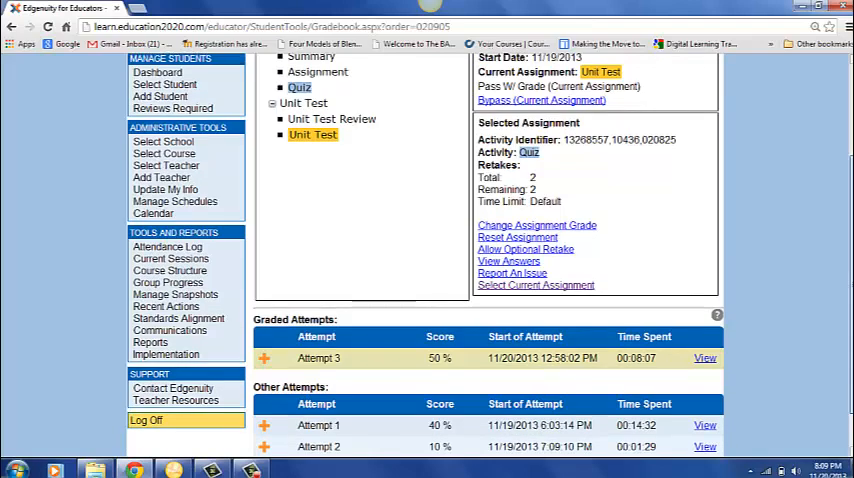
pyautogui.scroll(3)
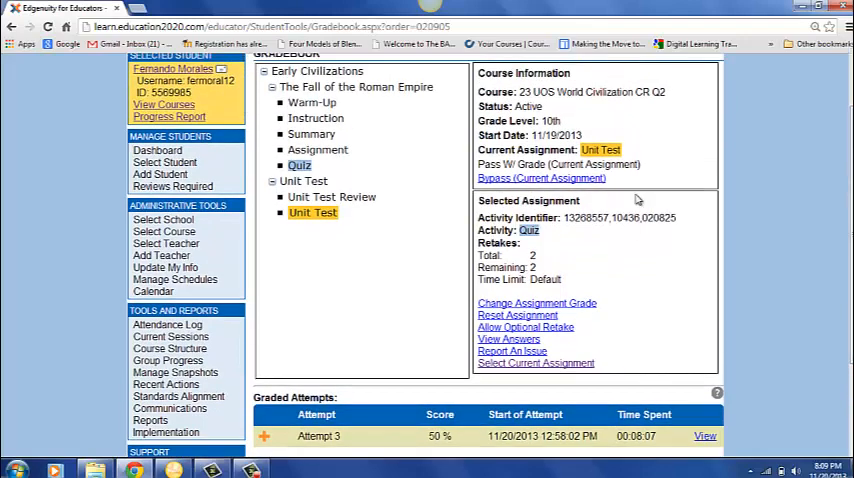
pyautogui.moveTo(540, 178)
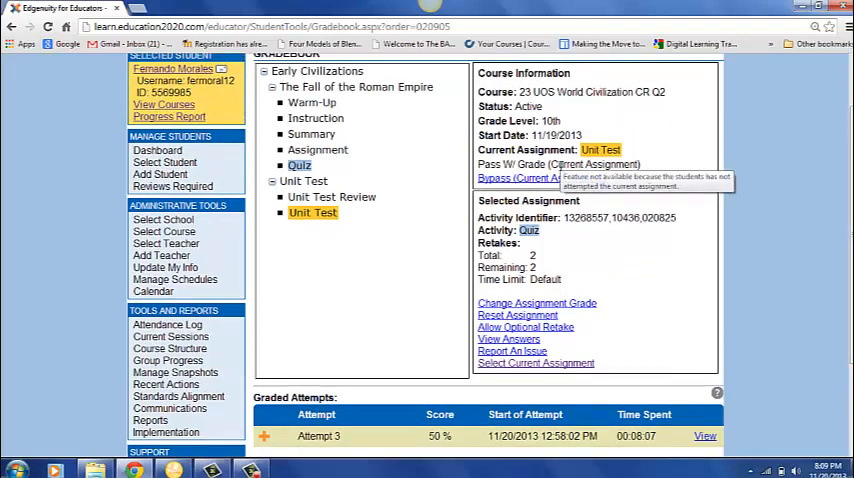
pyautogui.moveTo(430, 462)
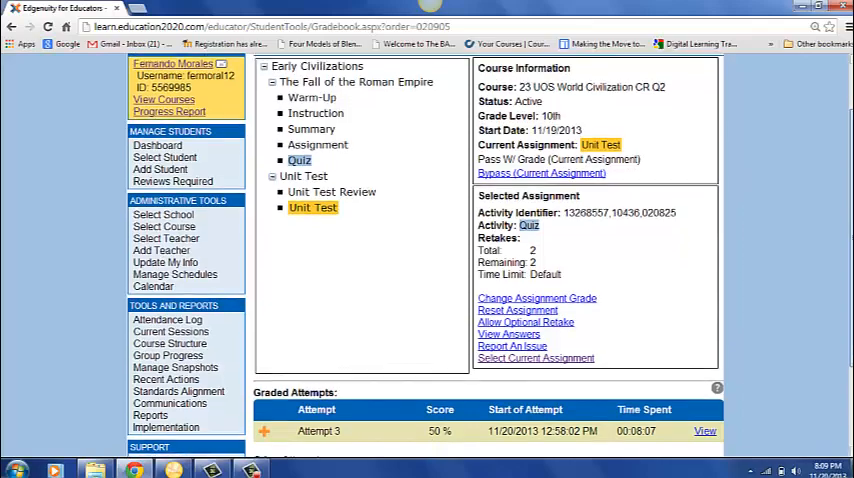
pyautogui.scroll(-3)
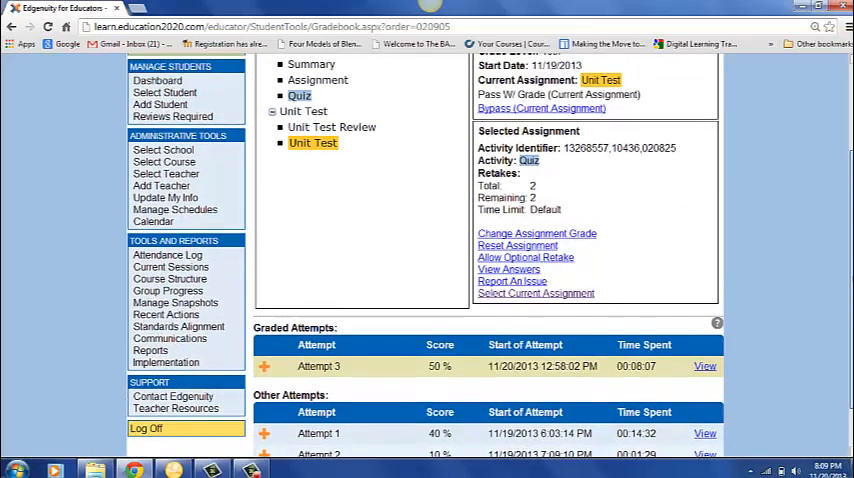